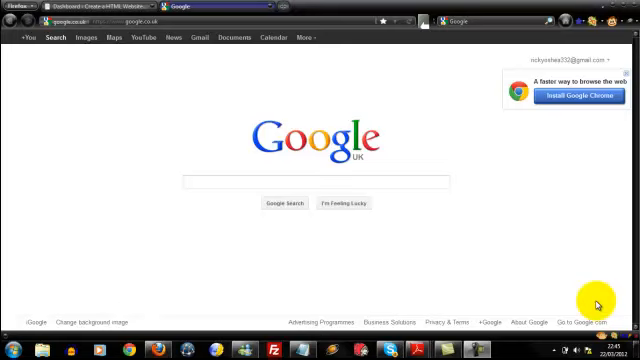
# Search Google for 'webmaster tools'.
pyautogui.click(313, 183)
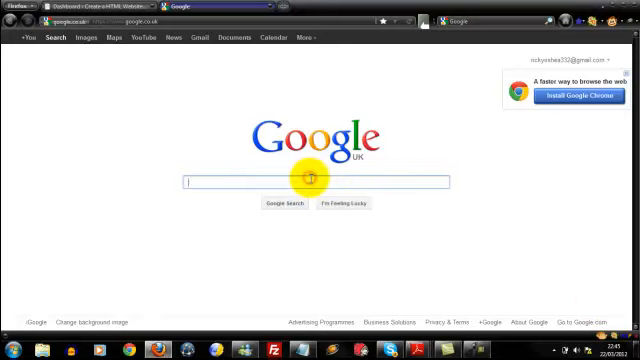
pyautogui.write('webmaster tools')
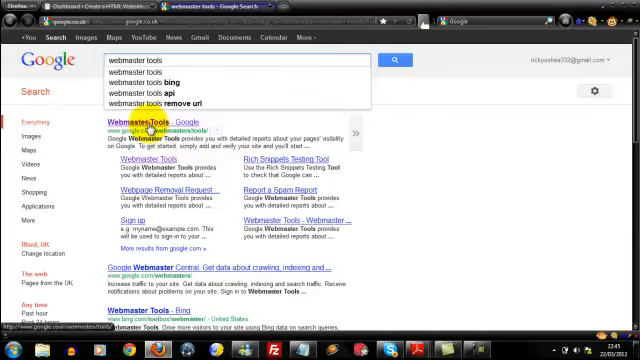
# Open Google Webmaster Tools and begin entering a new site's URL.
pyautogui.click(134, 124)
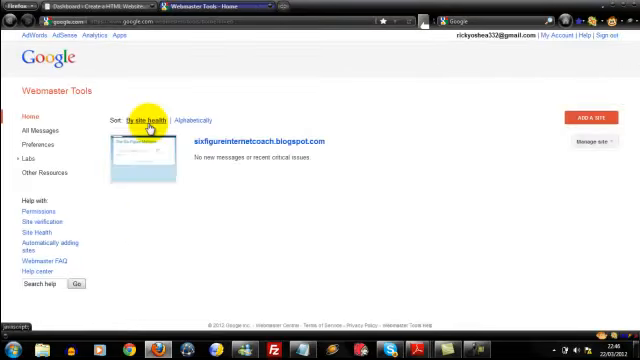
pyautogui.moveTo(526, 114)
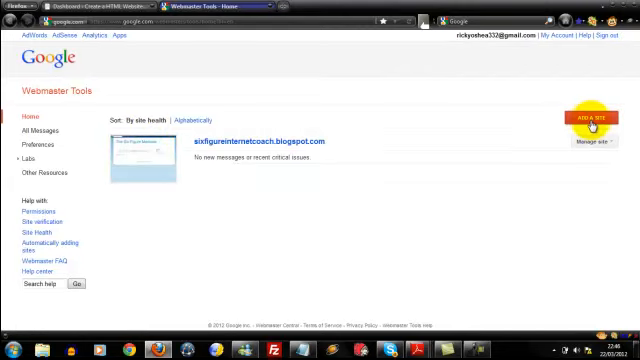
pyautogui.click(588, 117)
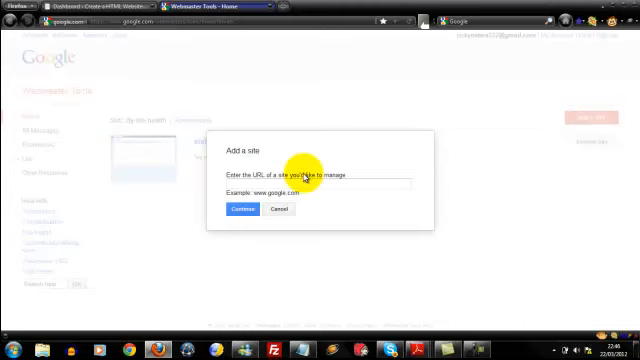
pyautogui.write('ht')
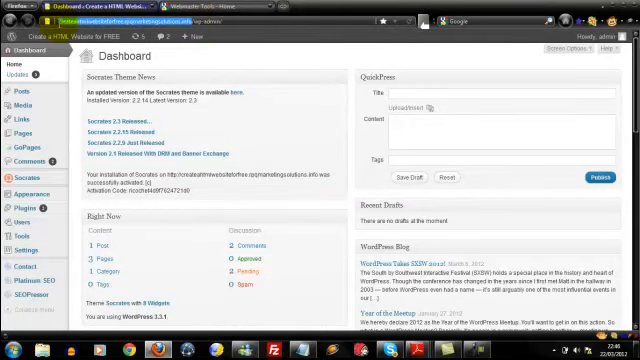
# Copy the WordPress site's web address from the address bar.
pyautogui.rightClick(90, 22)
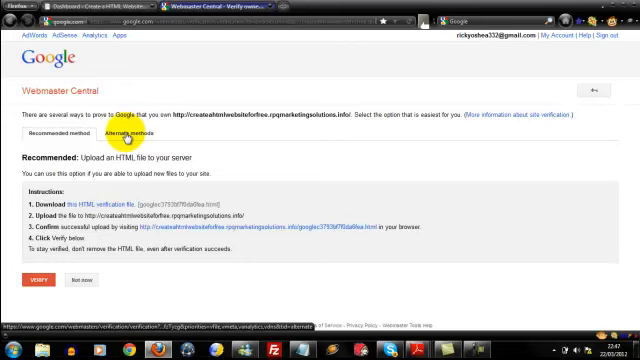
# View the alternate ownership verification methods in Webmaster Tools.
pyautogui.click(135, 132)
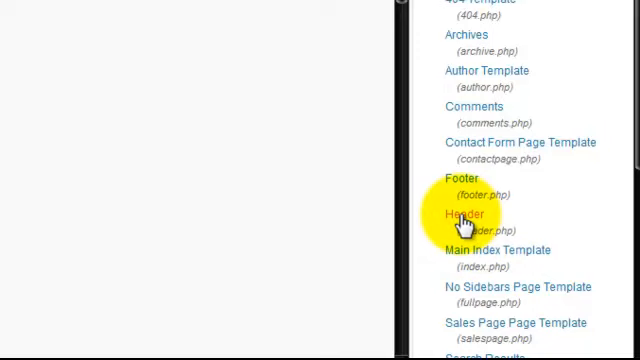
# Open header.php in the theme editor and scroll down to the closing head tag.
pyautogui.click(457, 214)
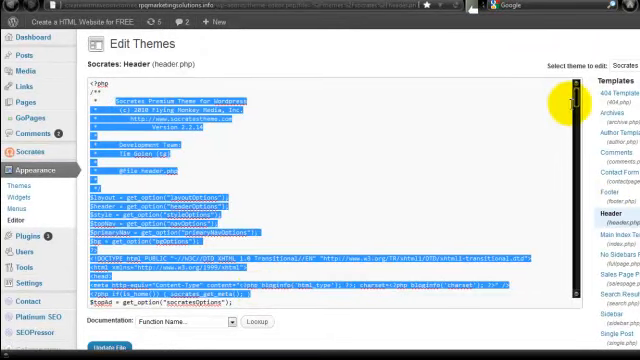
pyautogui.scroll(-3)
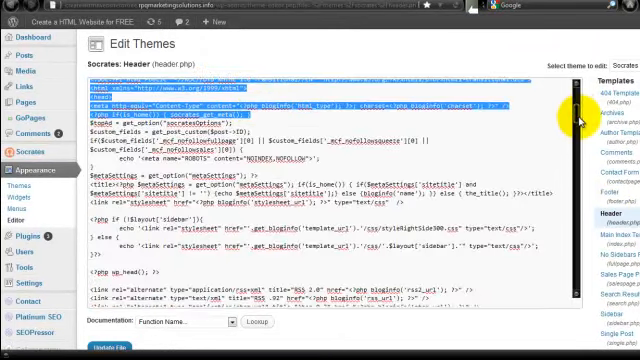
pyautogui.scroll(-3)
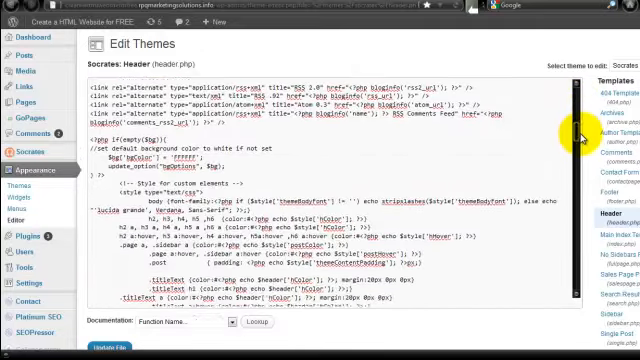
pyautogui.scroll(-3)
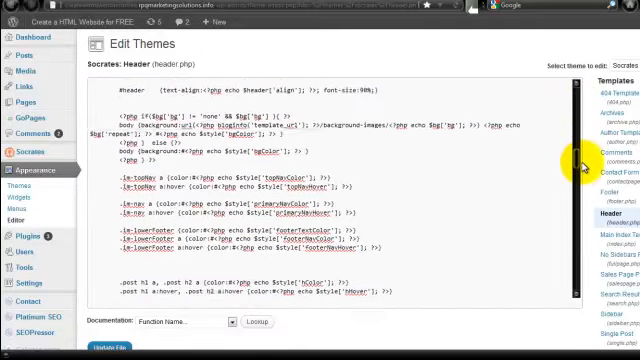
pyautogui.scroll(-3)
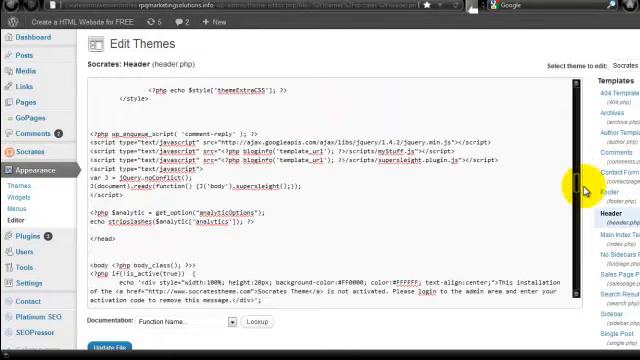
pyautogui.scroll(-3)
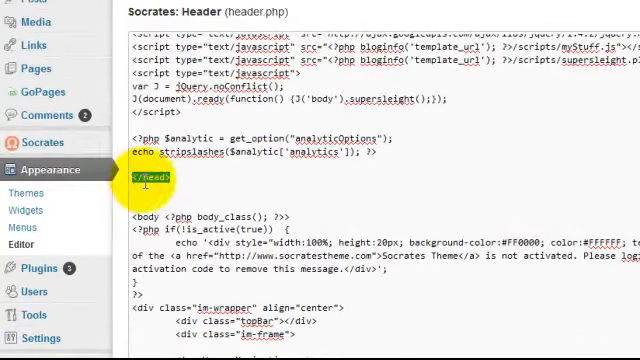
# Paste the google-site-verification meta tag before </head> and save header.php.
pyautogui.click(150, 185)
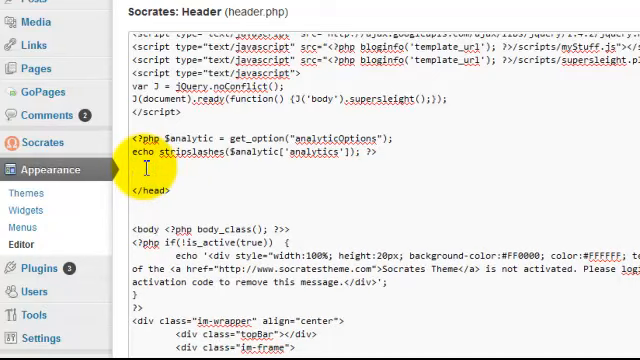
pyautogui.write('<meta name="google-site-verification" content="4xAbL3LJyoUyCDMygbZvAtjuK0n5tQloF3zc4SmF4hg" />')
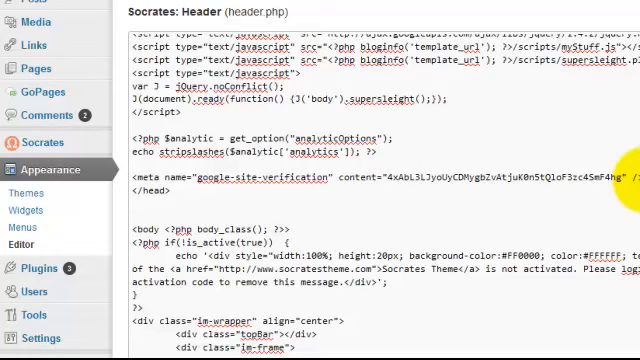
pyautogui.tripleClick(300, 181)
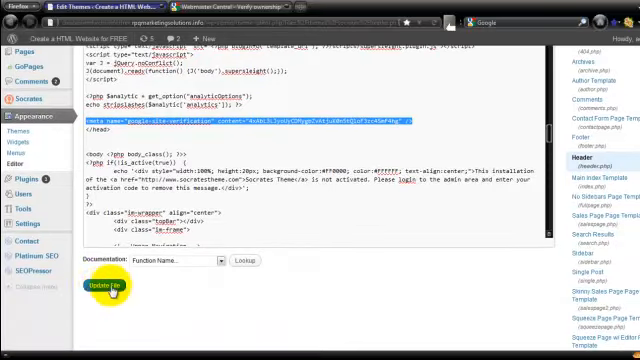
pyautogui.click(108, 283)
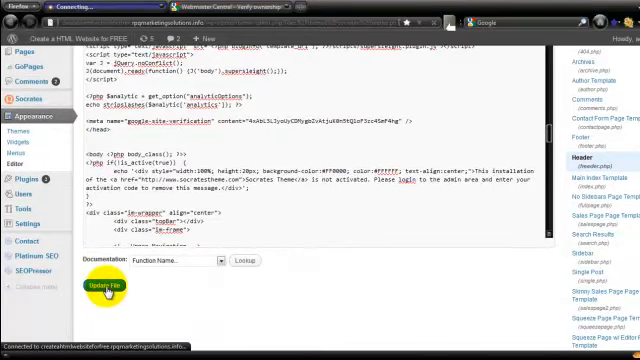
pyautogui.click(107, 287)
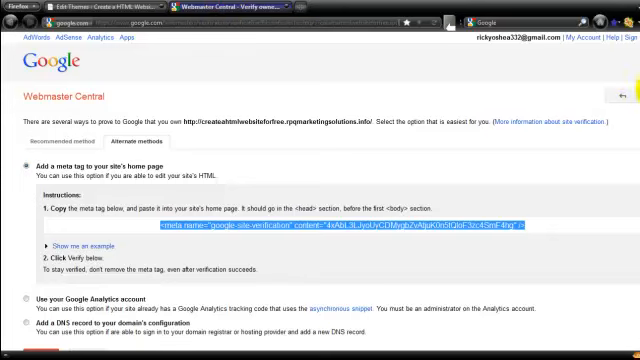
# Scroll down the Webmaster Central verification page.
pyautogui.scroll(-3)
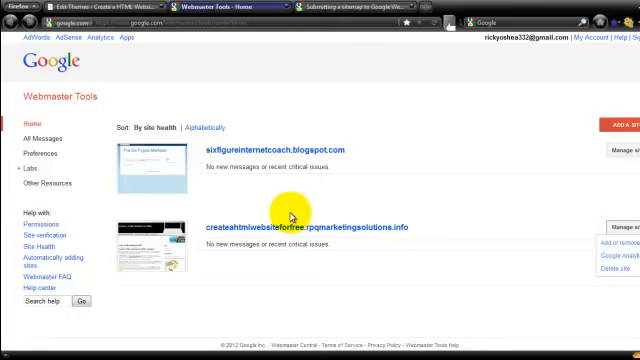
# Open createahtmlwebsiteforfree.rpqmarketingsolutions.info's dashboard and its Site configuration > Sitemaps page.
pyautogui.click(305, 225)
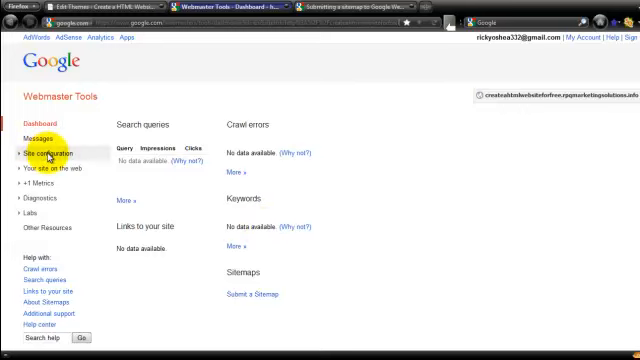
pyautogui.click(48, 153)
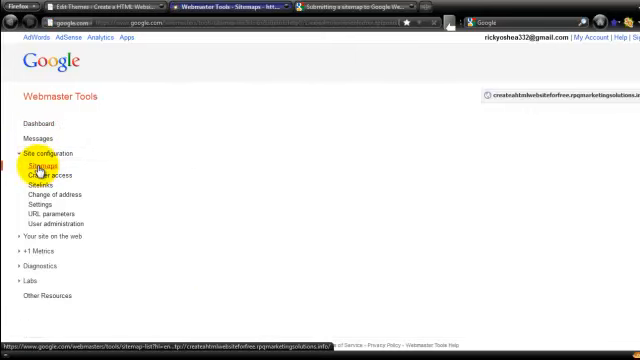
pyautogui.click(40, 164)
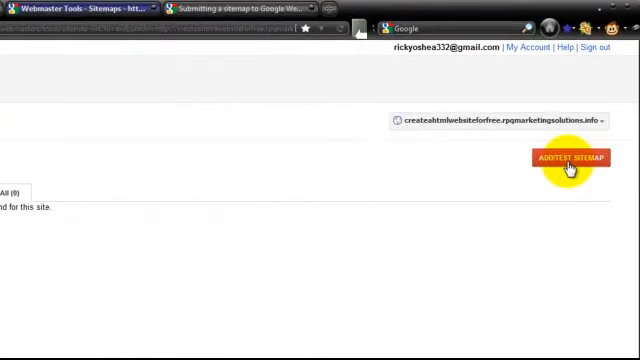
# Submit sitemap.xml as the site's sitemap.
pyautogui.click(567, 161)
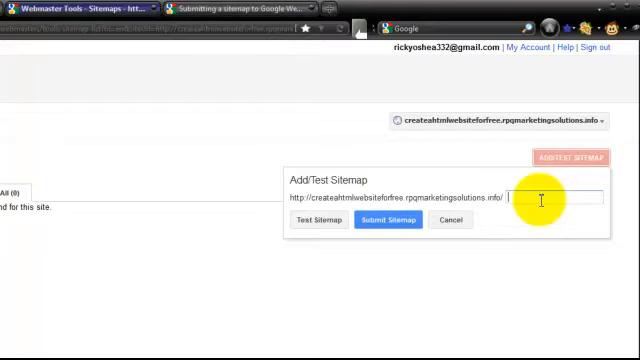
pyautogui.write('site')
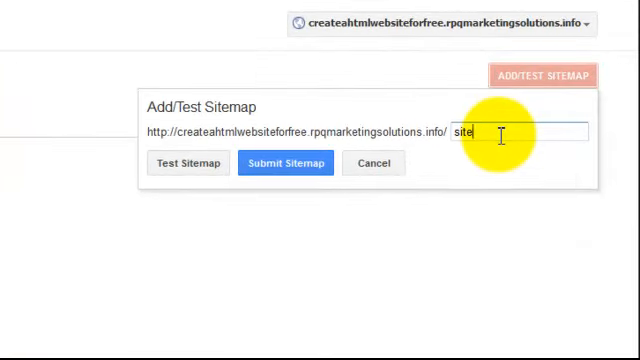
pyautogui.write('map.xml')
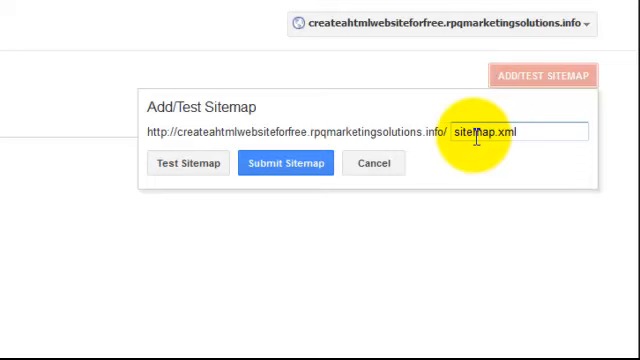
pyautogui.click(285, 163)
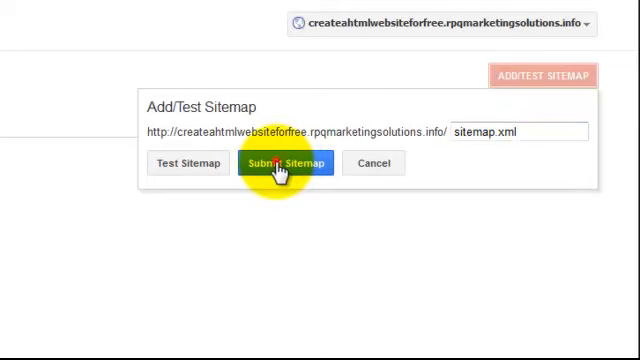
pyautogui.click(289, 162)
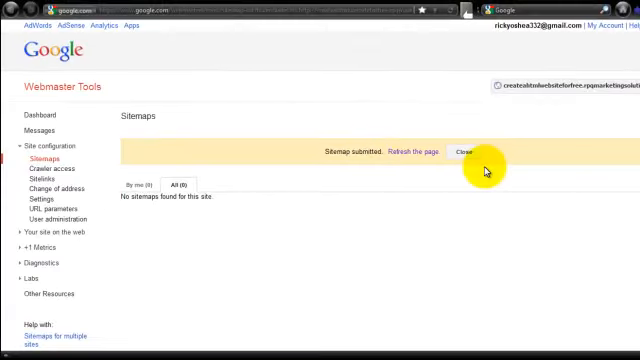